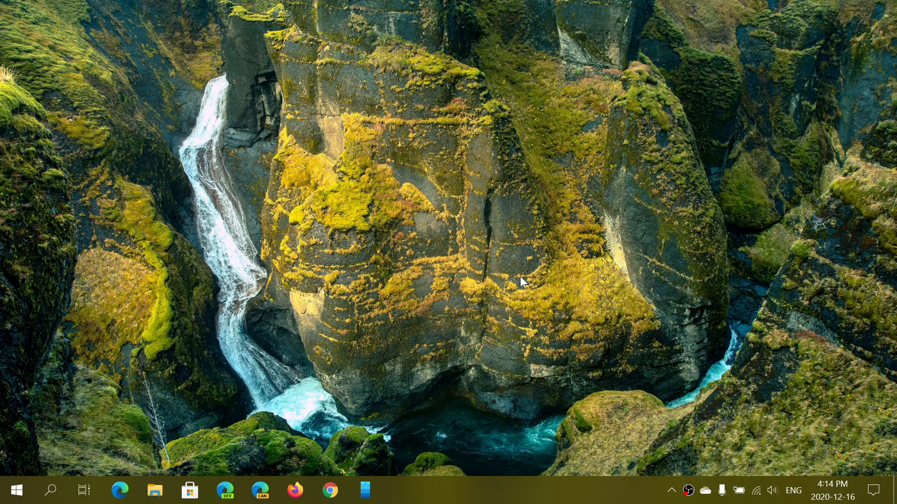
{"action": "mouse_move", "coordinate": [298, 457]}
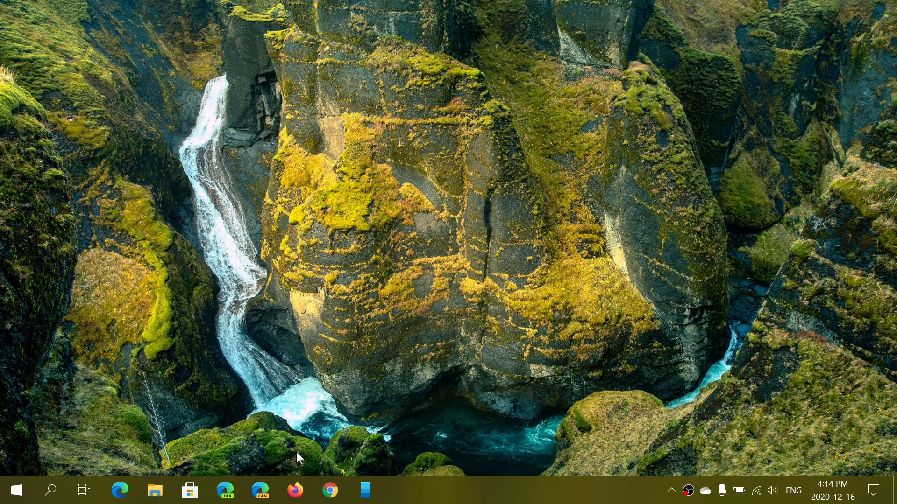
Launch Firefox from the taskbar so the new tab page with top sites appears.
{"action": "left_click", "coordinate": [295, 490]}
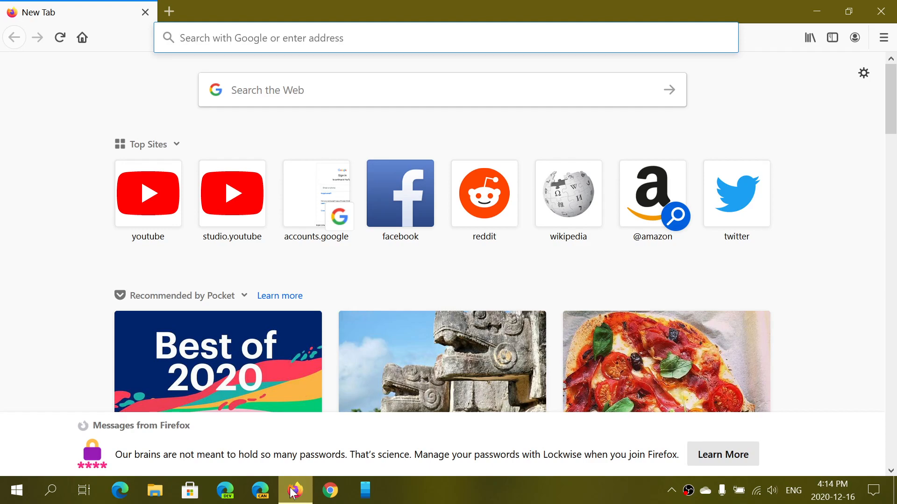
{"action": "left_click", "coordinate": [401, 37]}
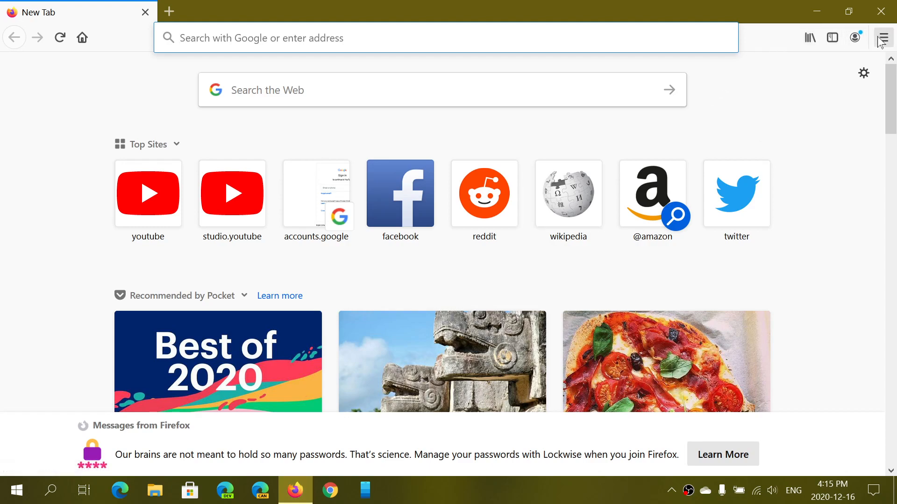
Reach the Help submenu from the hamburger menu, listing About Firefox.
{"action": "left_click", "coordinate": [883, 37]}
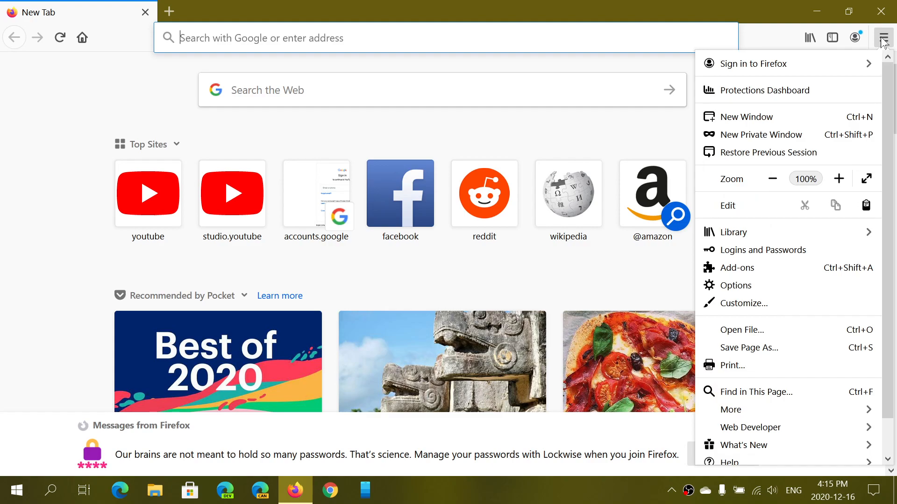
{"action": "left_click", "coordinate": [730, 463]}
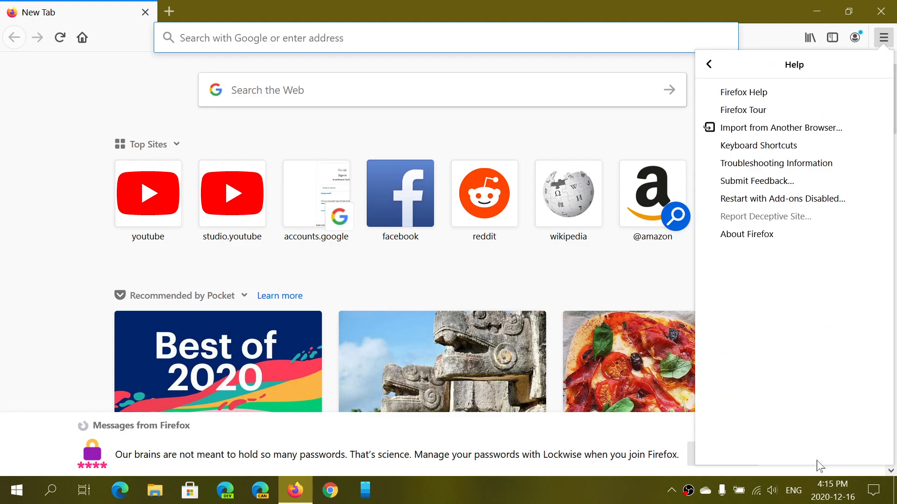
View About Firefox reporting version 84.0 (64-bit) up to date, then dismiss it.
{"action": "left_click", "coordinate": [747, 234]}
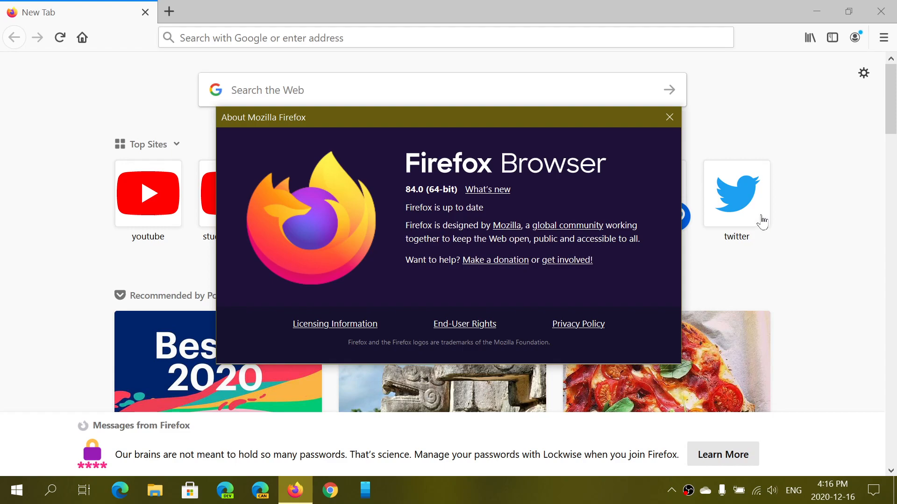
{"action": "mouse_move", "coordinate": [668, 118]}
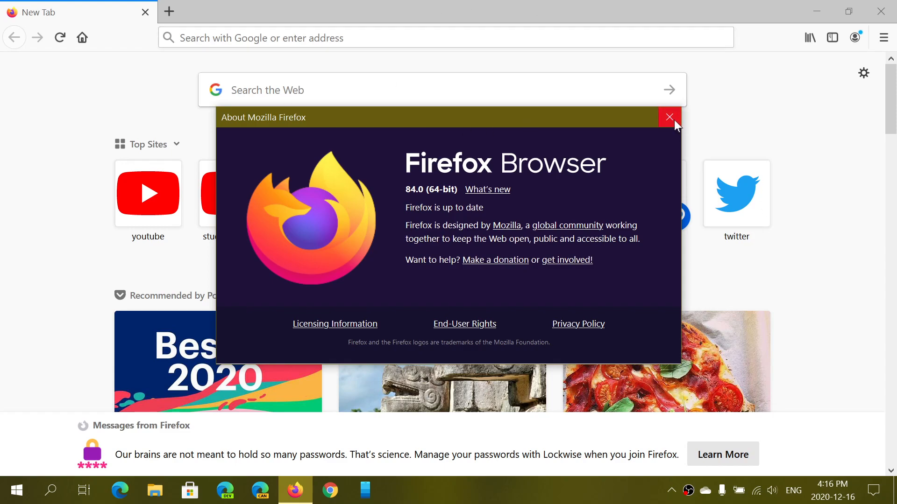
{"action": "left_click", "coordinate": [669, 118]}
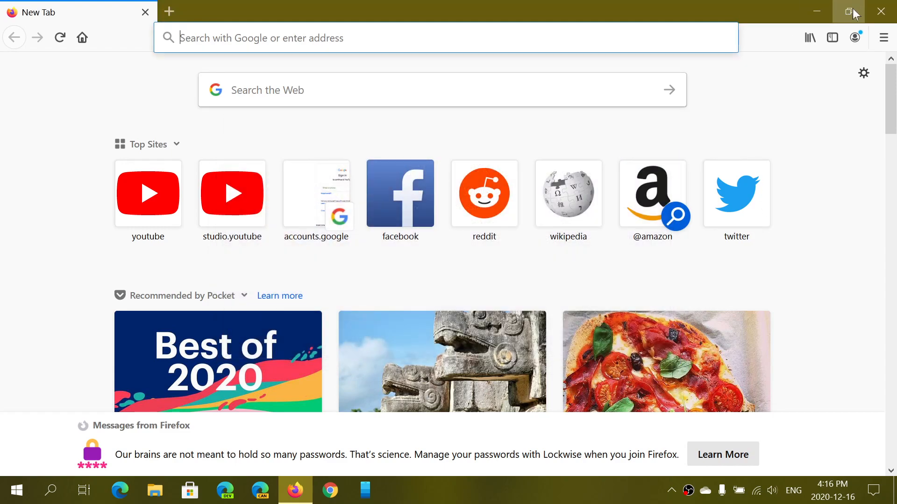